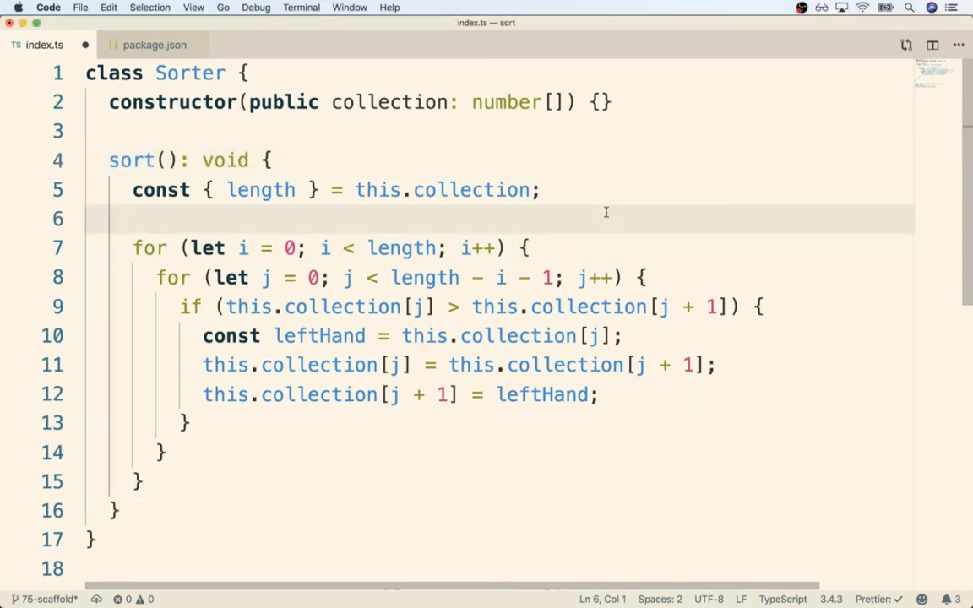
# Retype the Sorter collection parameter type in index.ts, starting the word numb.
pyautogui.doubleClick(501, 101)
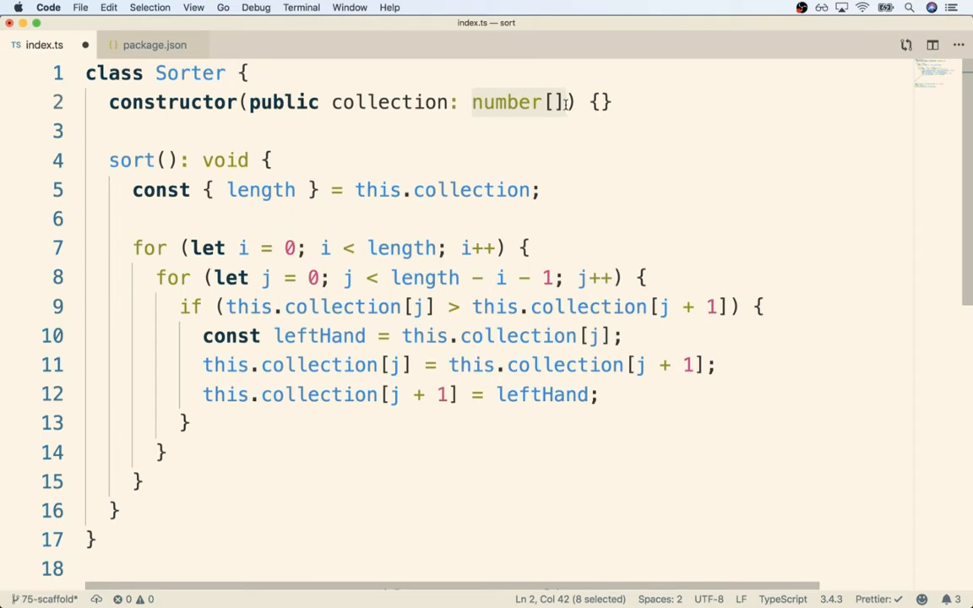
pyautogui.moveTo(431, 463)
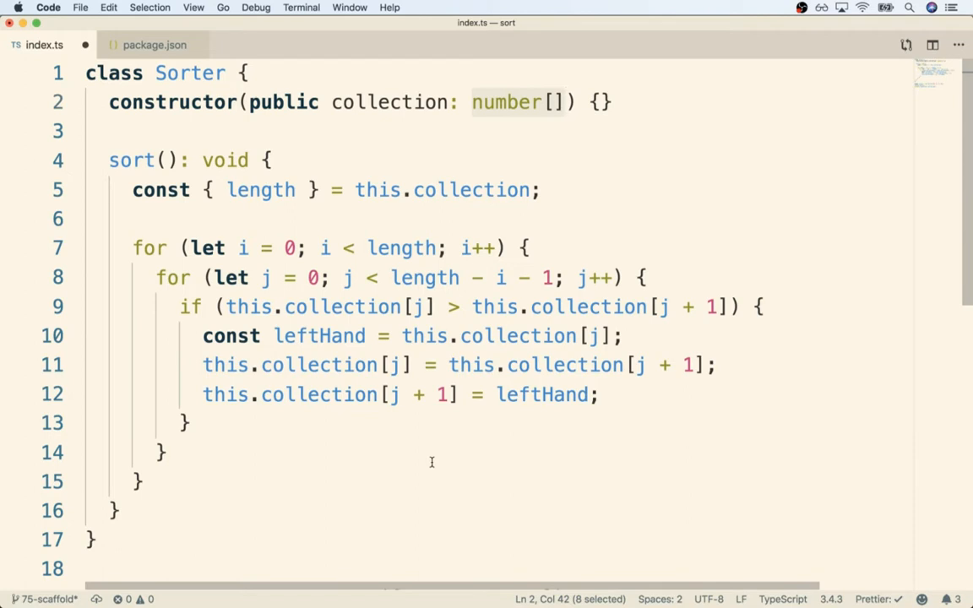
pyautogui.moveTo(243, 341)
pyautogui.write('string')
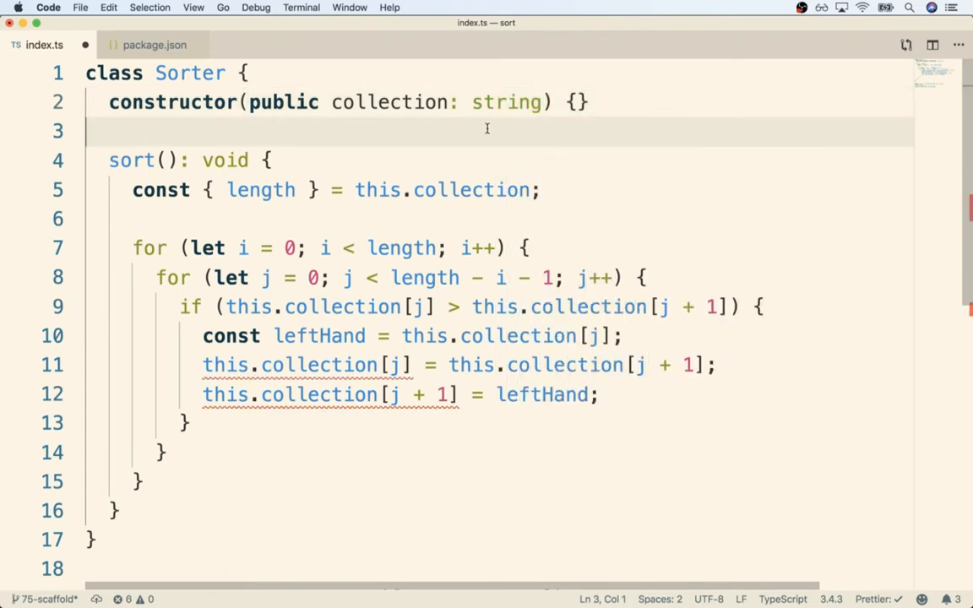
pyautogui.moveTo(529, 139)
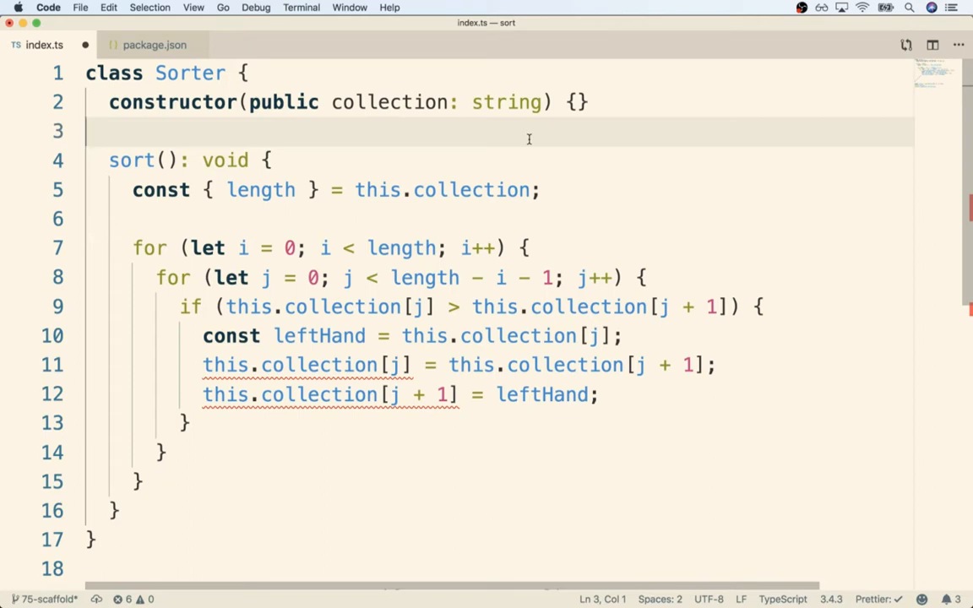
pyautogui.doubleClick(506, 103)
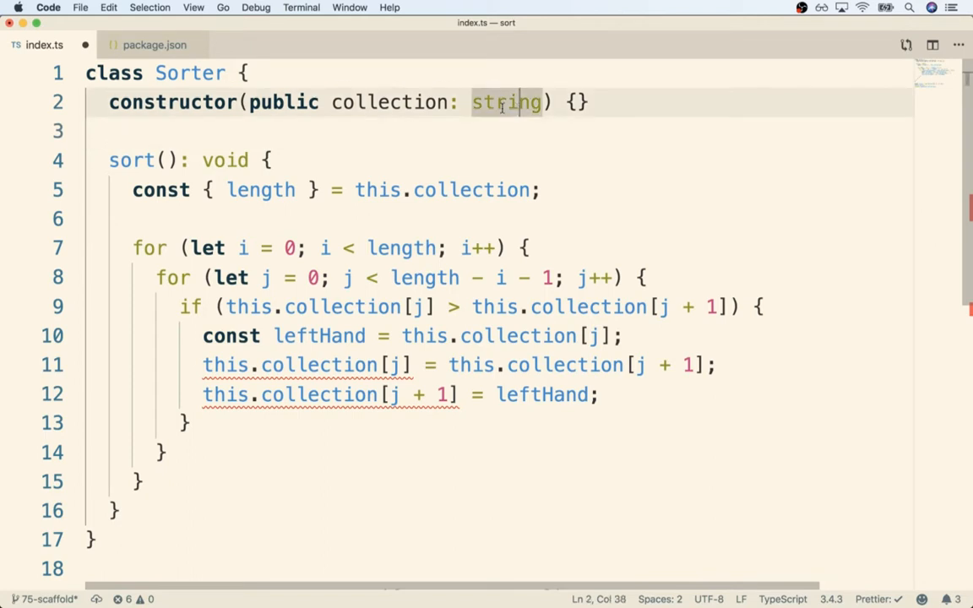
pyautogui.write('number[')
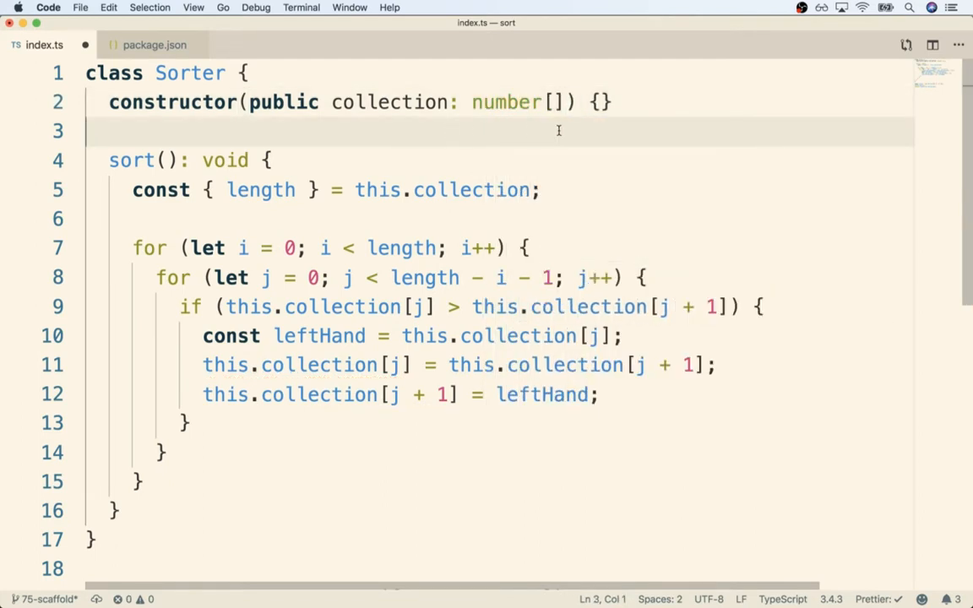
pyautogui.click(189, 423)
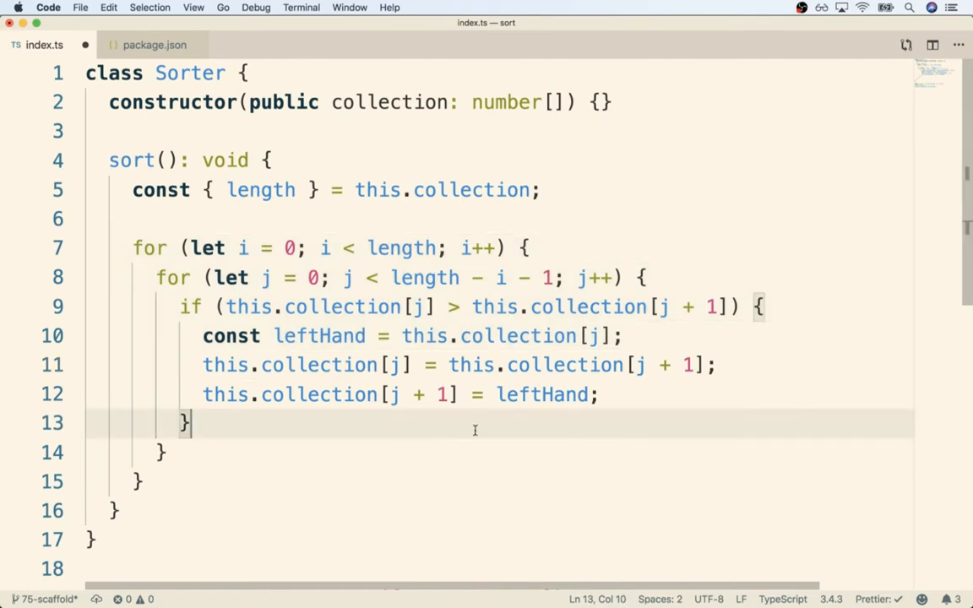
# In the browser console, declare numbers, reassign numbers[0] to 200, log [200, 2, 3], then clear it.
pyautogui.press('cmd+tab')
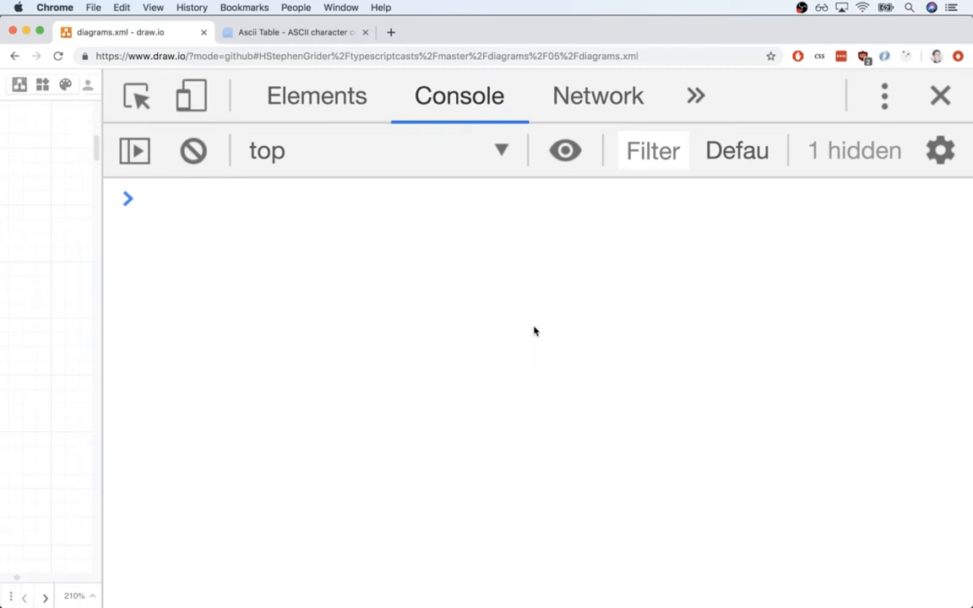
pyautogui.write('const numbers = [1,2,3];')
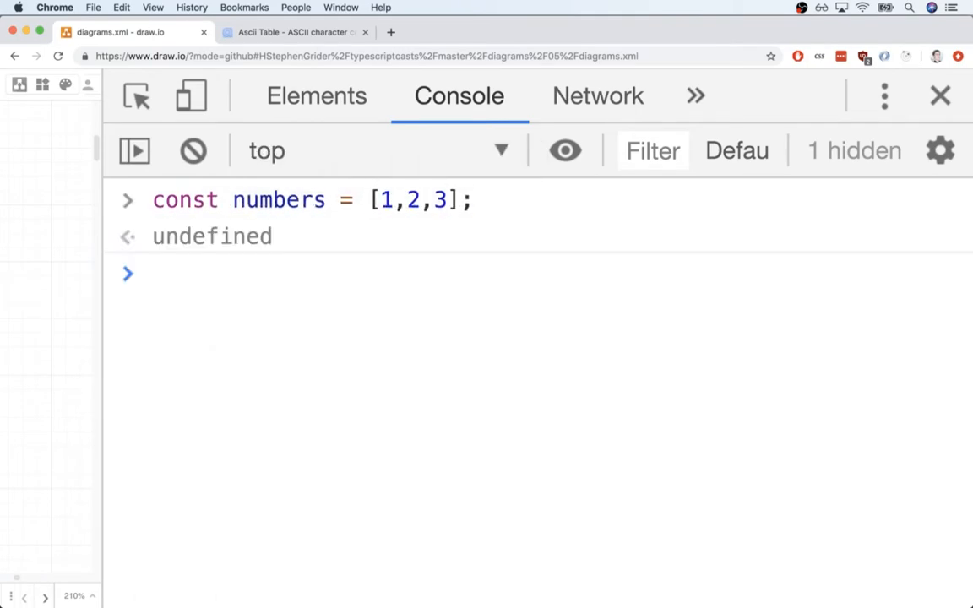
pyautogui.write('numbers["length"]')
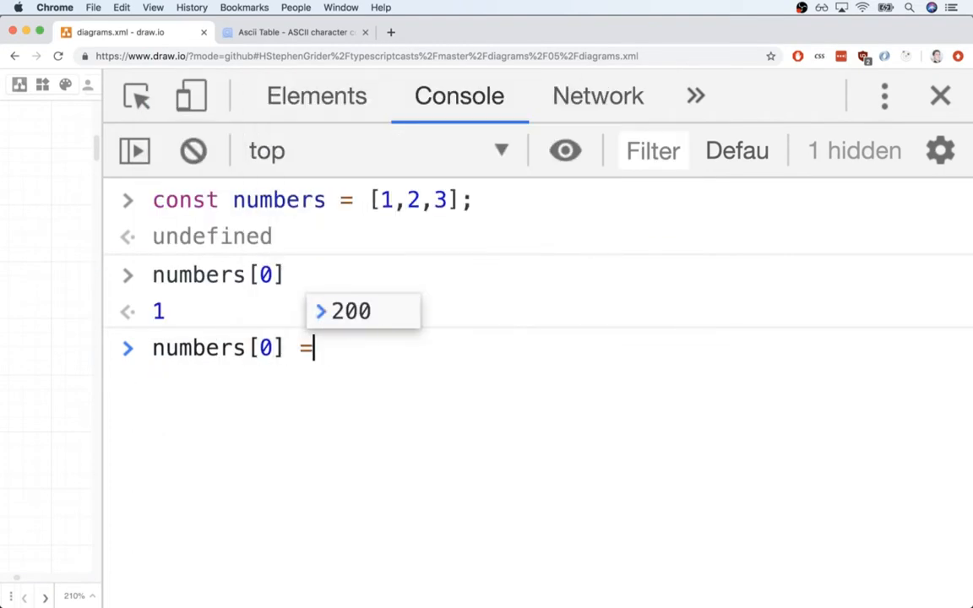
pyautogui.write('200')
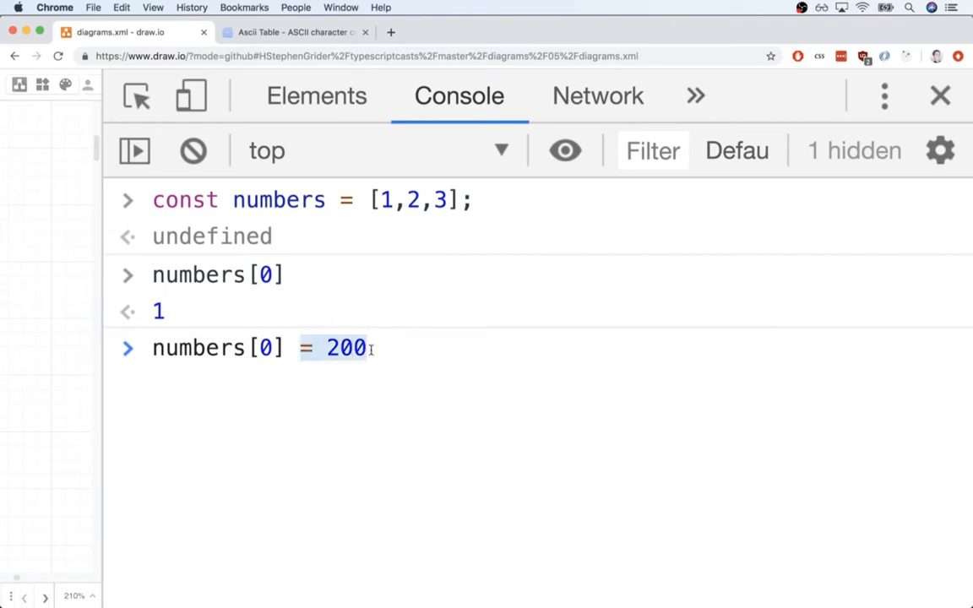
pyautogui.moveTo(237, 334)
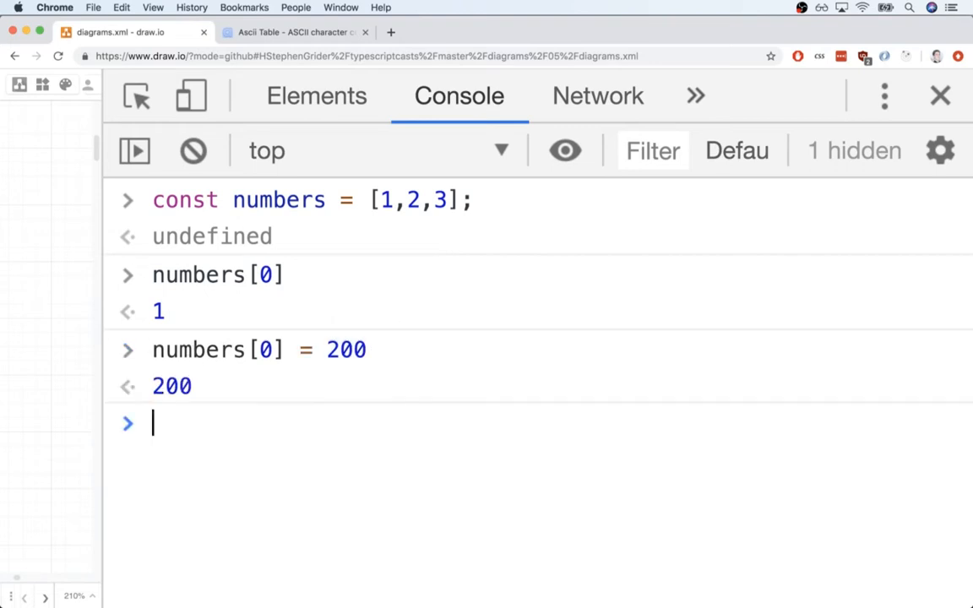
pyautogui.write('numbers')
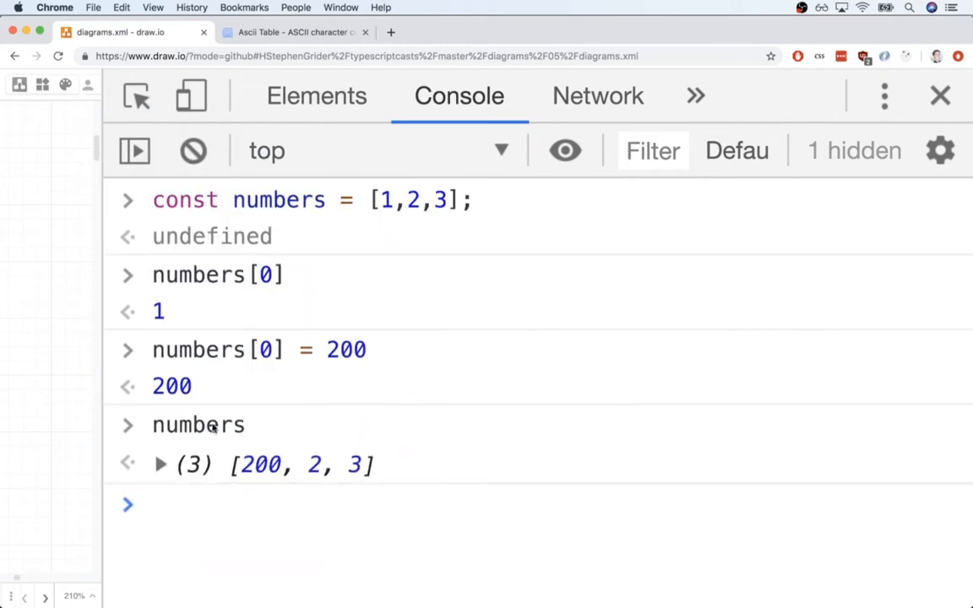
pyautogui.moveTo(403, 544)
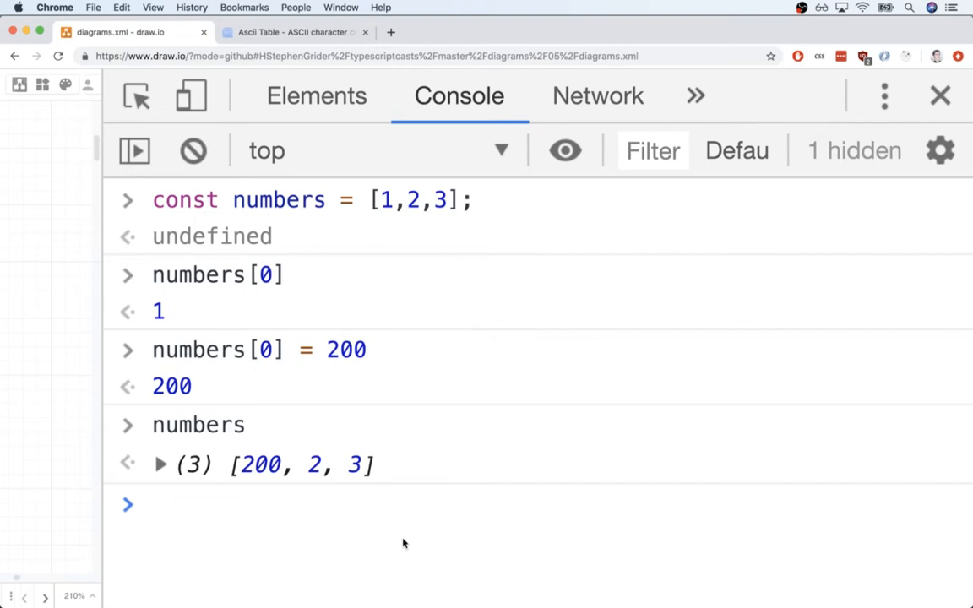
pyautogui.click(193, 150)
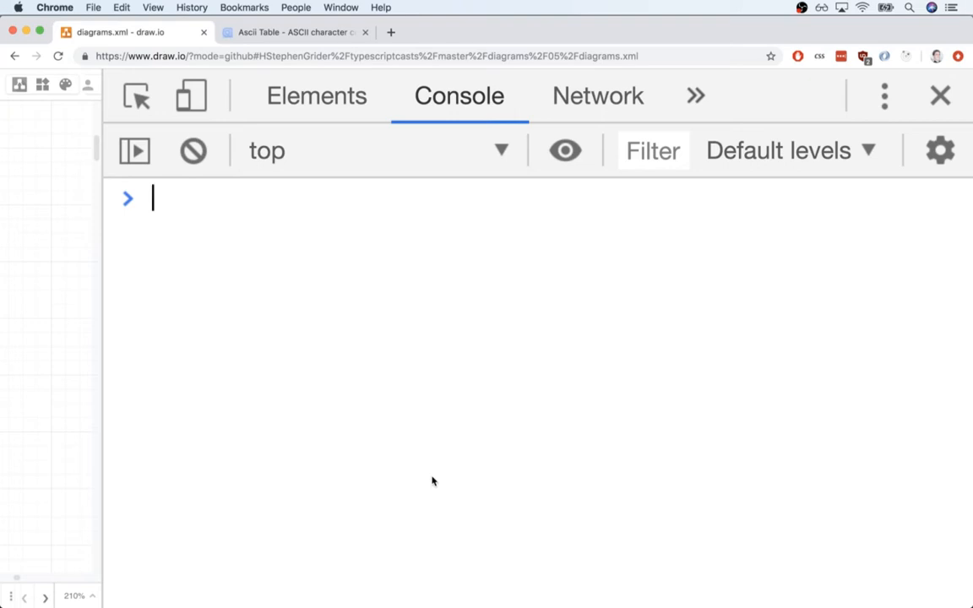
# Declare const color = 'red' and read color[0] as "r" in the console.
pyautogui.write("const color = '")
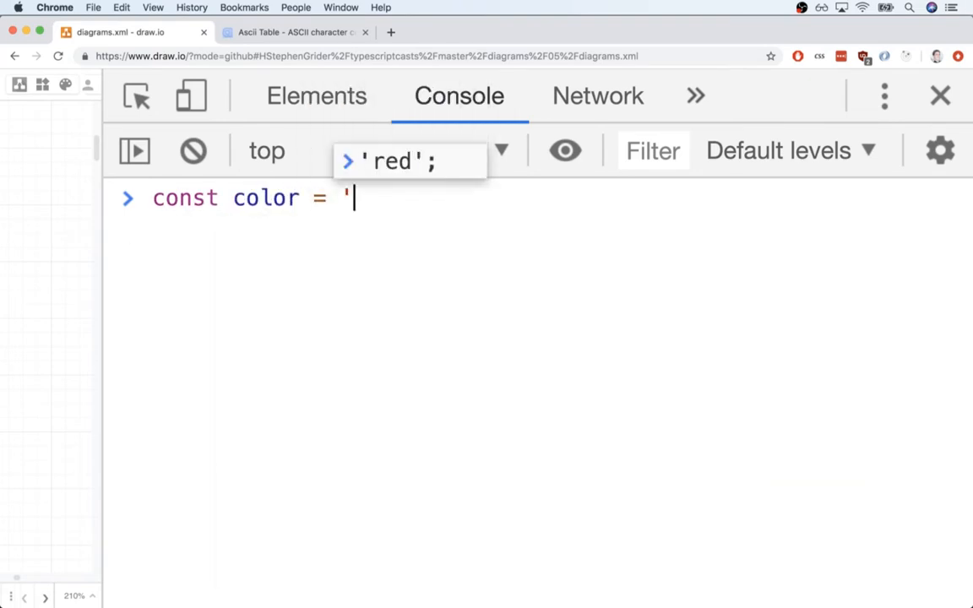
pyautogui.press('Enter')
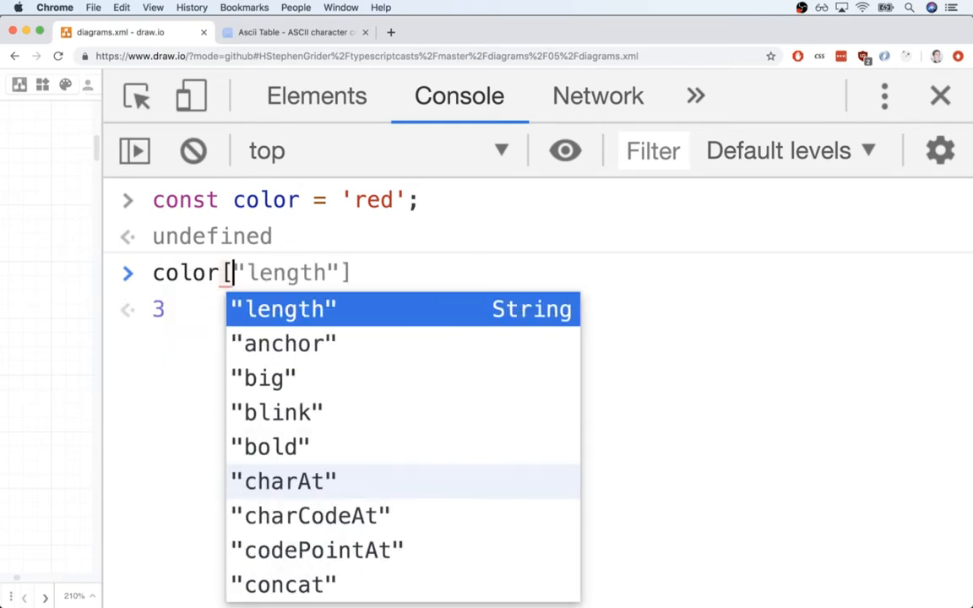
pyautogui.write('0]')
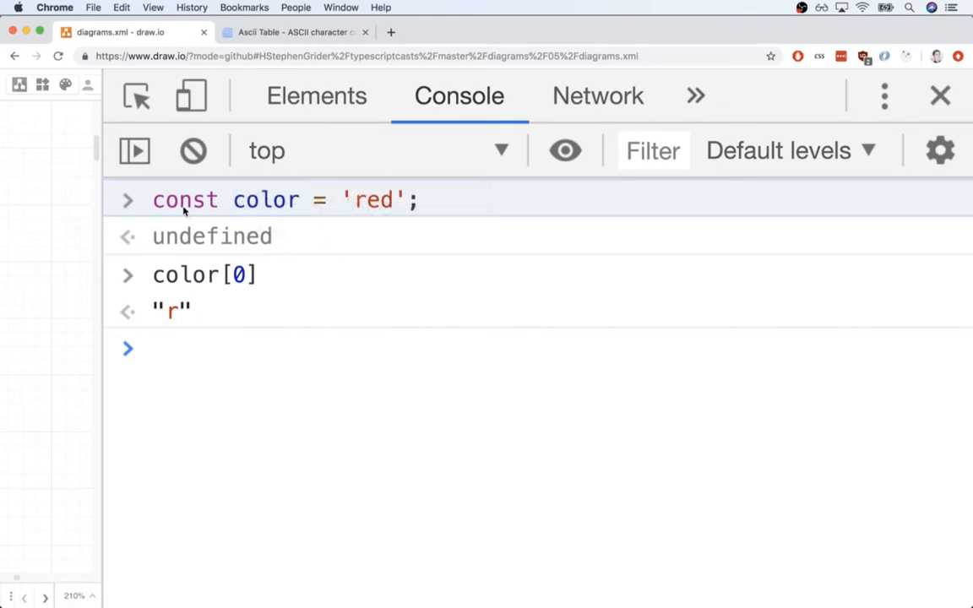
pyautogui.doubleClick(184, 199)
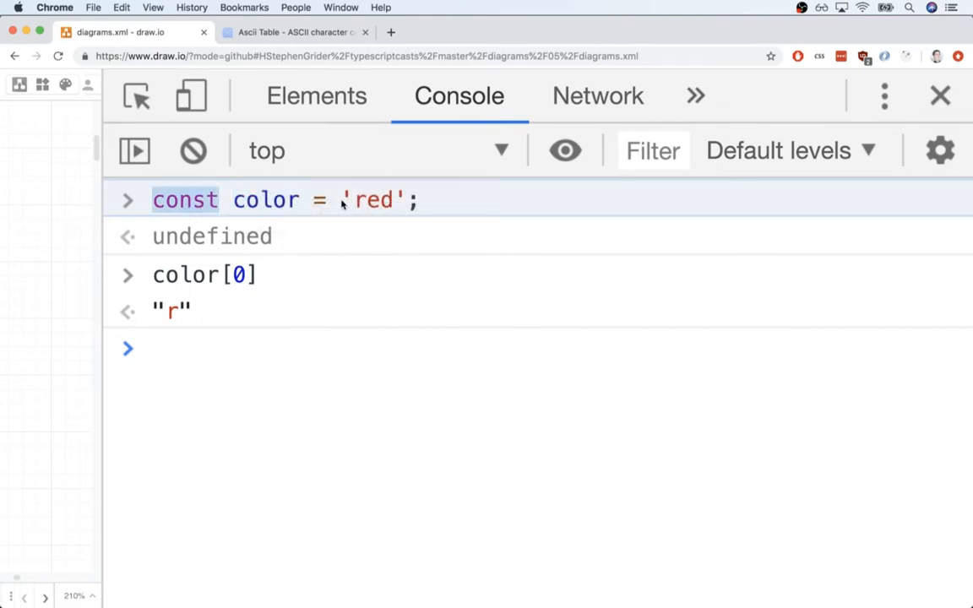
pyautogui.moveTo(346, 220)
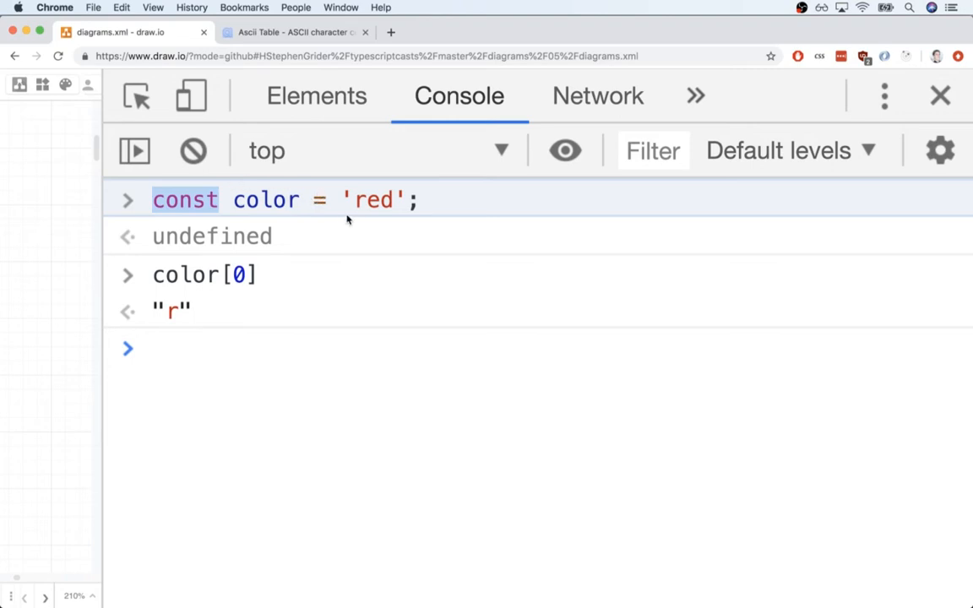
pyautogui.doubleClick(372, 200)
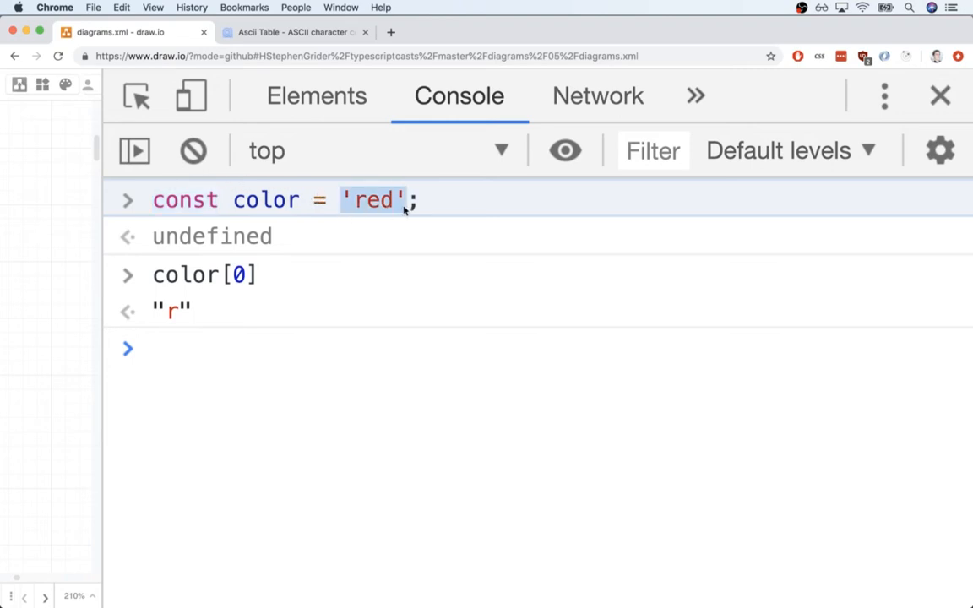
pyautogui.moveTo(367, 398)
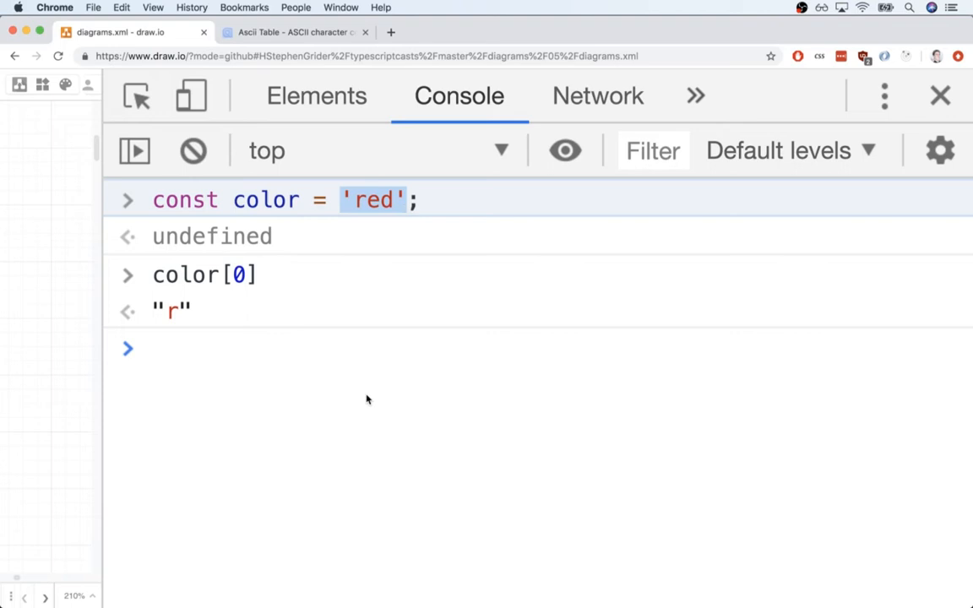
# Assign 'Y' to color[0] and log color, showing it still reads "red".
pyautogui.write('color[0')
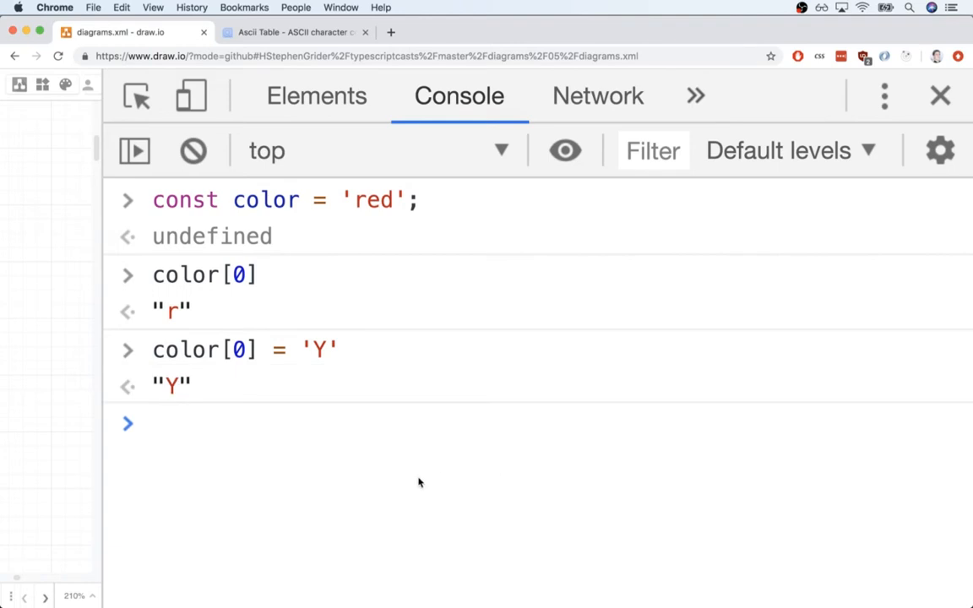
pyautogui.moveTo(368, 196)
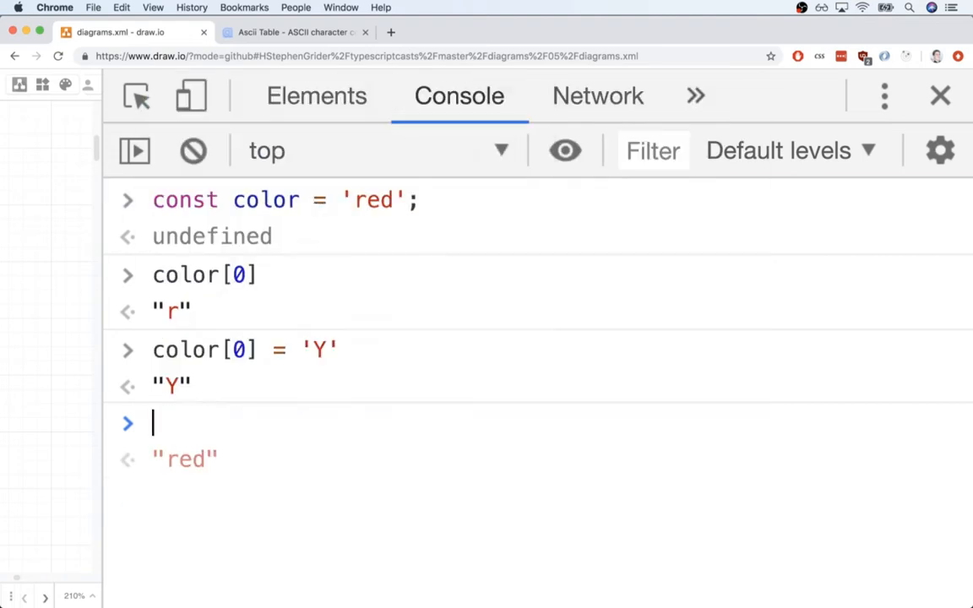
pyautogui.write('color')
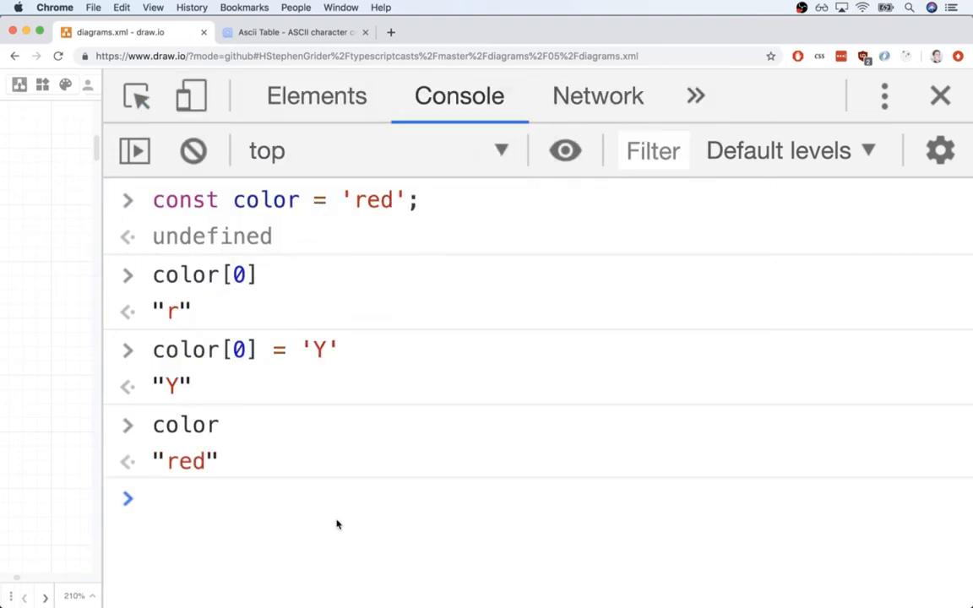
pyautogui.moveTo(392, 463)
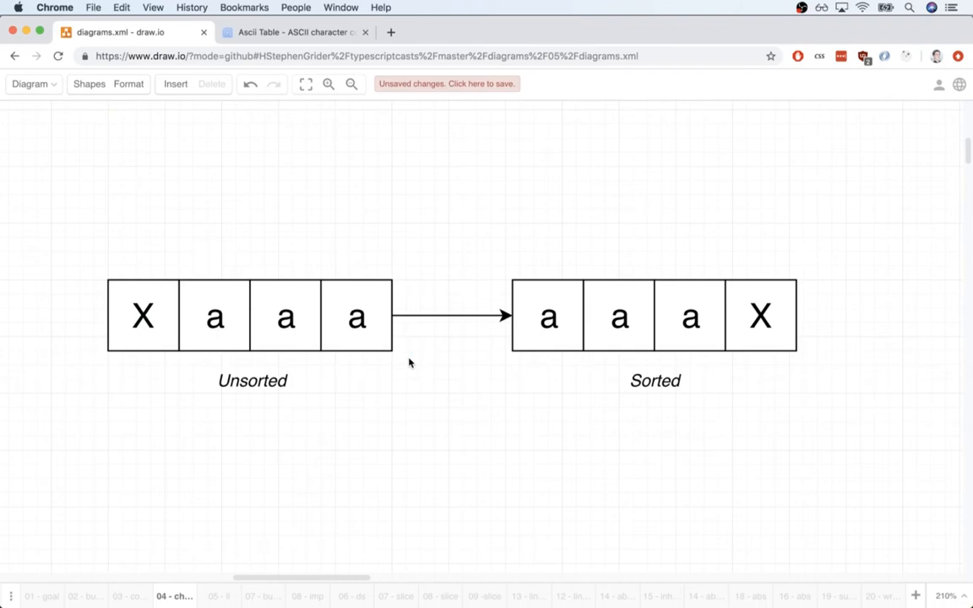
# Type the string "Xaaa" in the console to mirror the unsorted cells, then return to the diagram.
pyautogui.click(142, 316)
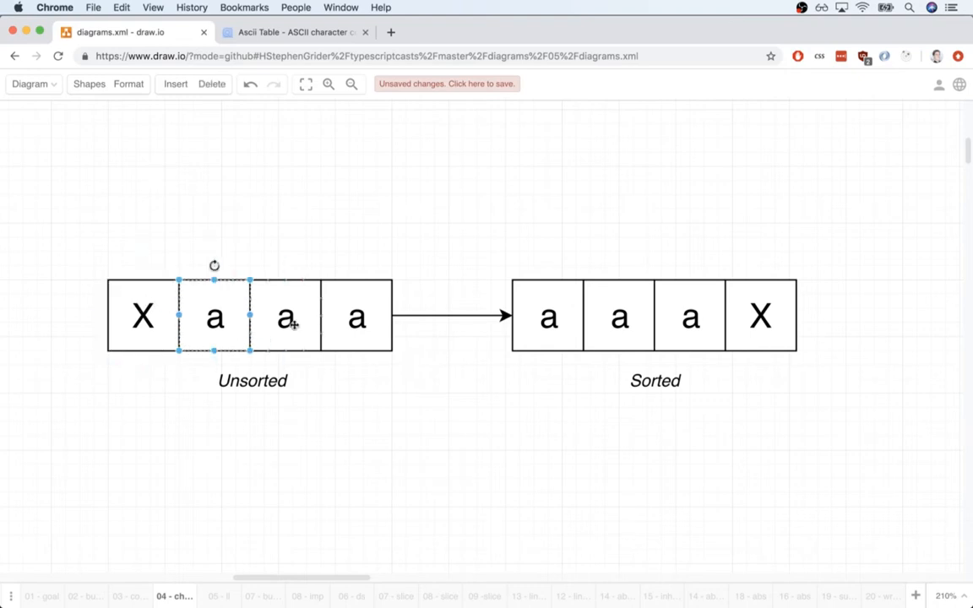
pyautogui.click(355, 317)
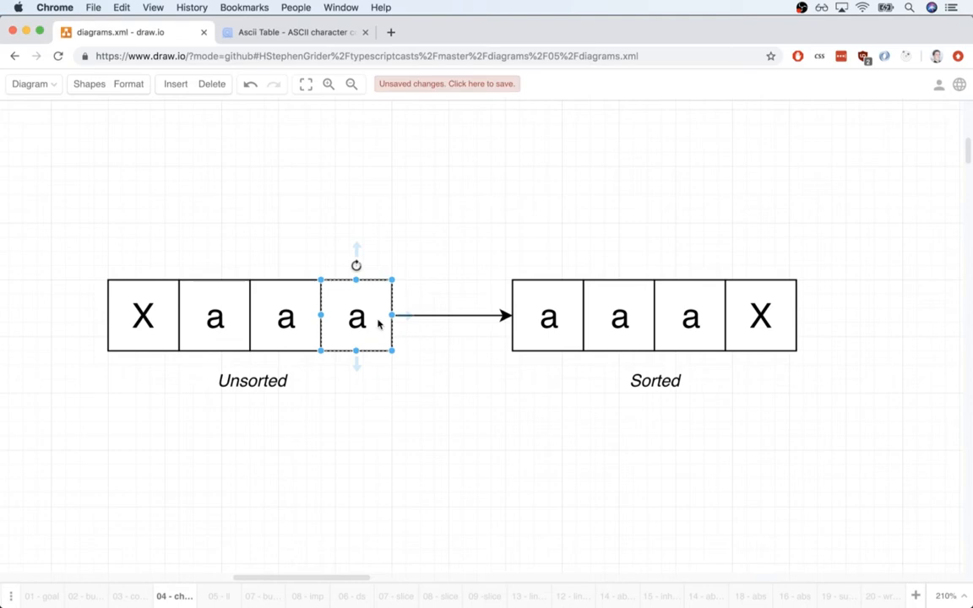
pyautogui.press('F12')
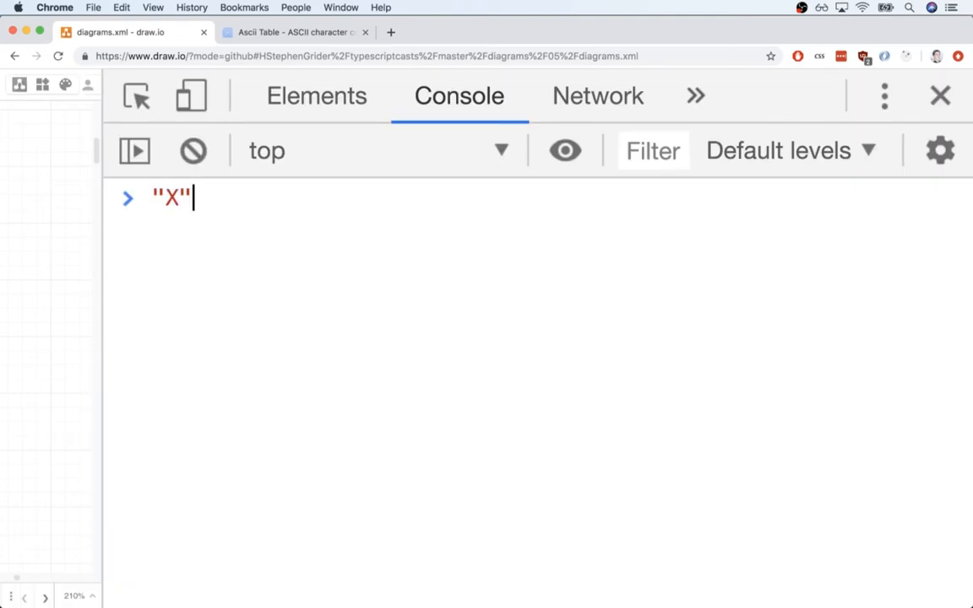
pyautogui.write('aaa')
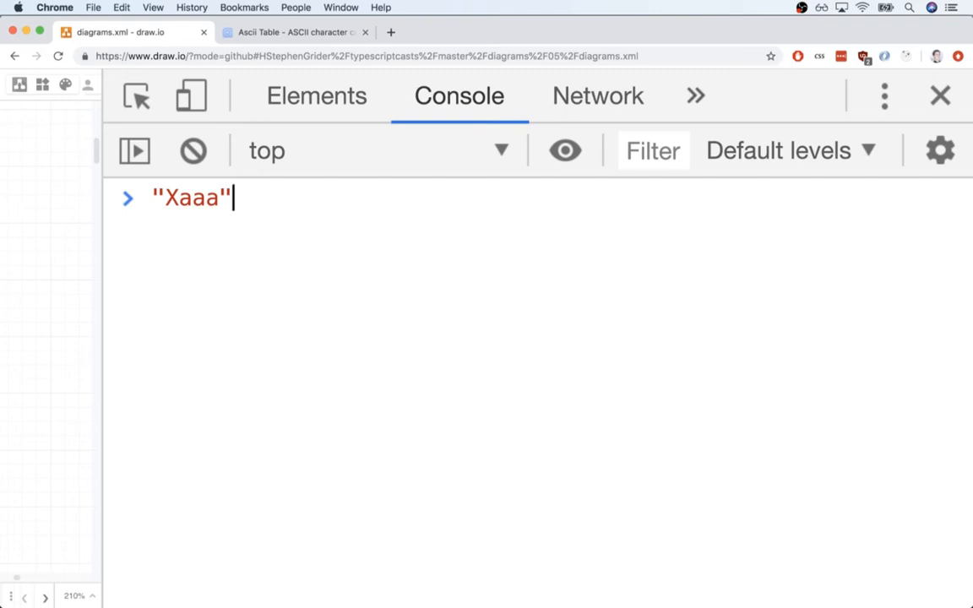
pyautogui.click(940, 94)
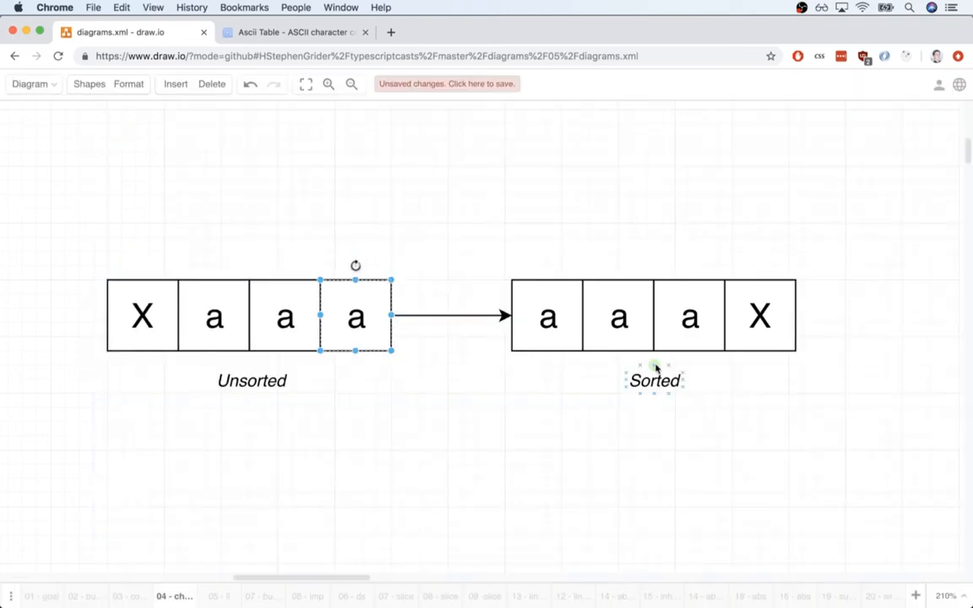
# Swap X and the first a so the Unsorted row reads a, X, a, a.
pyautogui.click(375, 284)
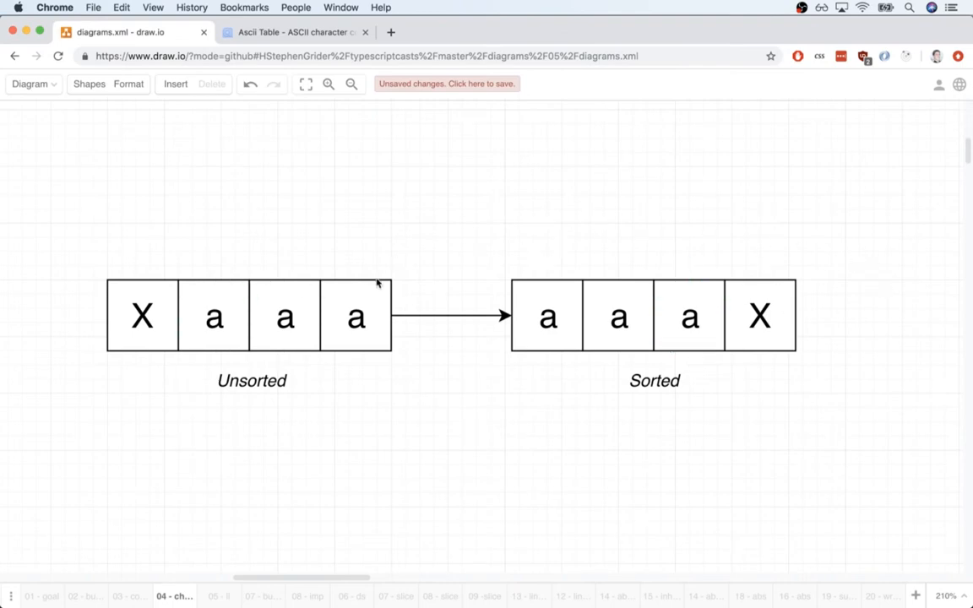
pyautogui.click(759, 316)
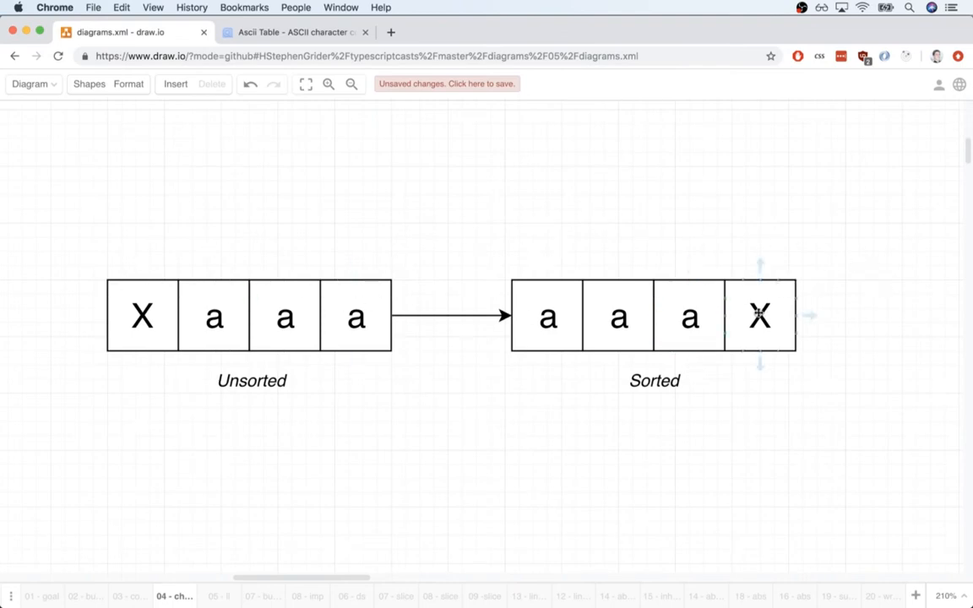
pyautogui.click(760, 316)
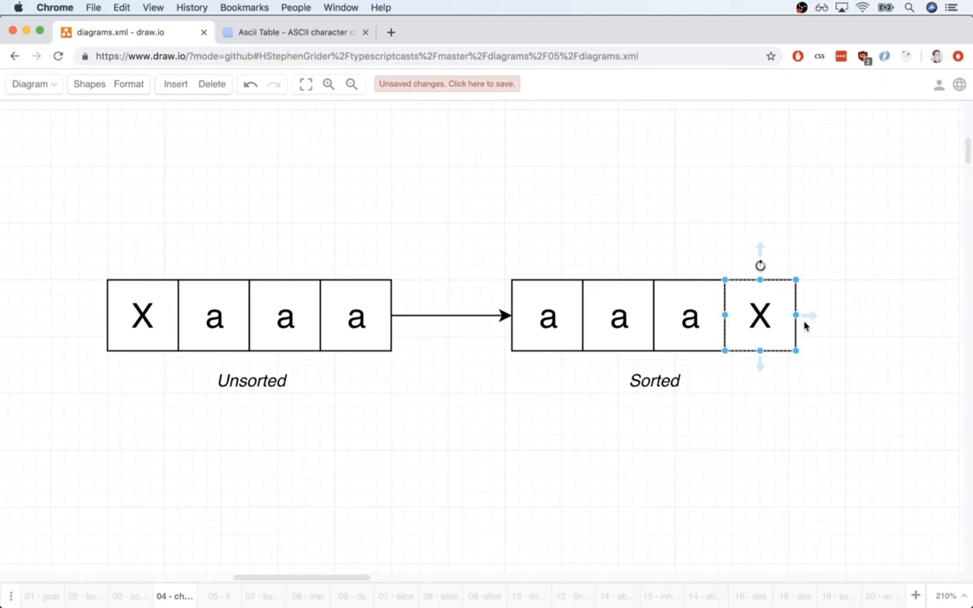
pyautogui.moveTo(828, 416)
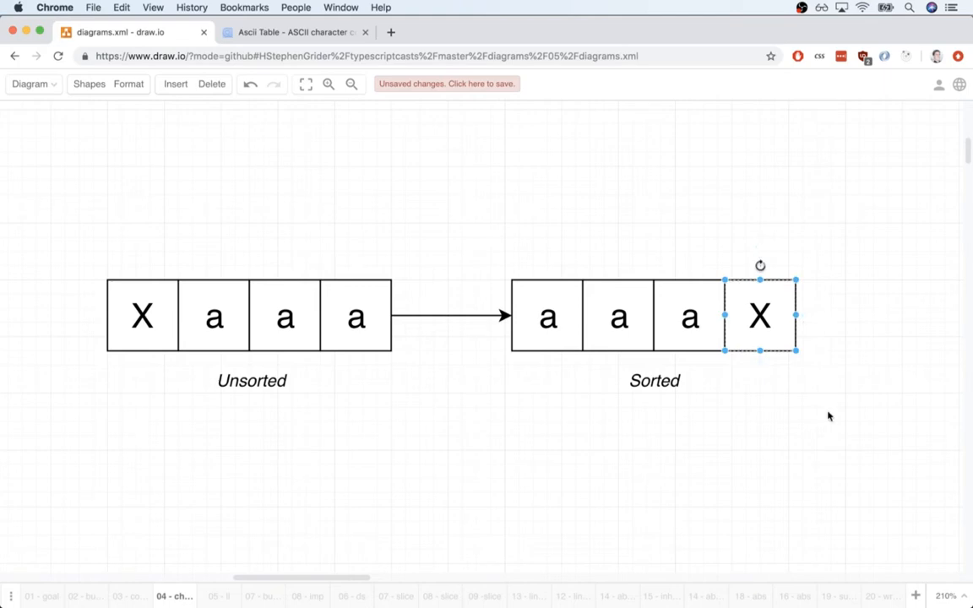
pyautogui.moveTo(597, 419)
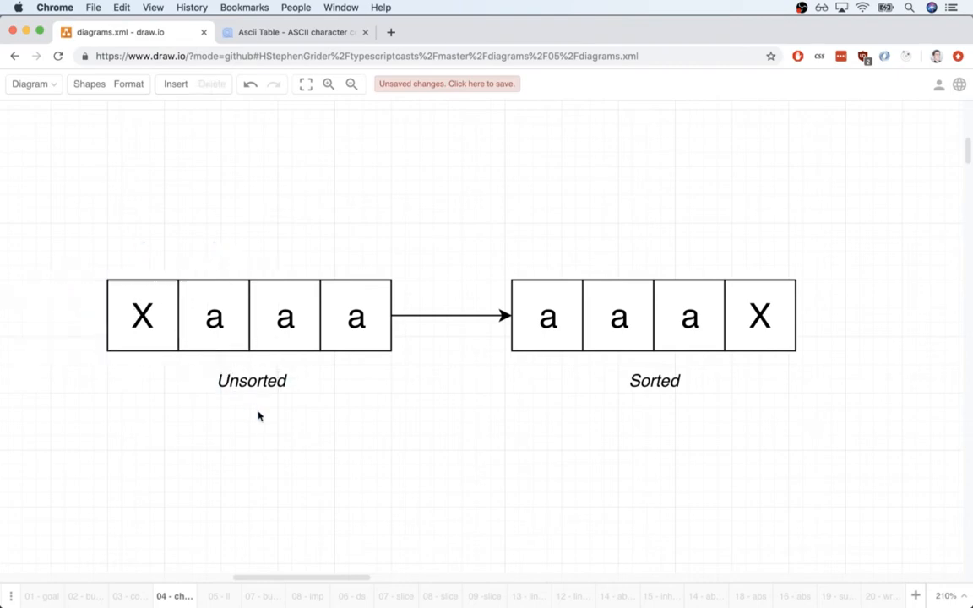
pyautogui.moveTo(247, 407)
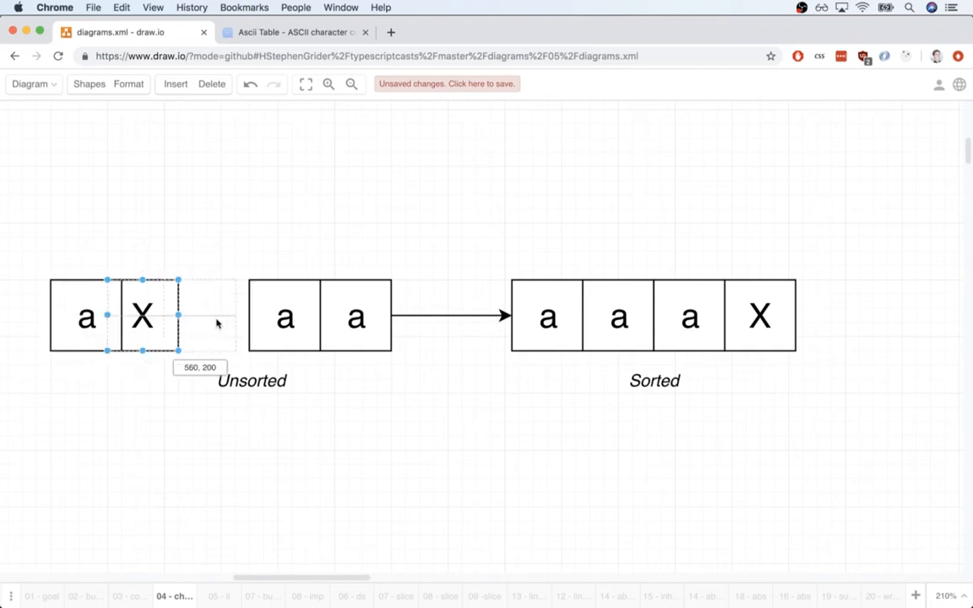
pyautogui.moveTo(142, 316); pyautogui.dragTo(85, 316)
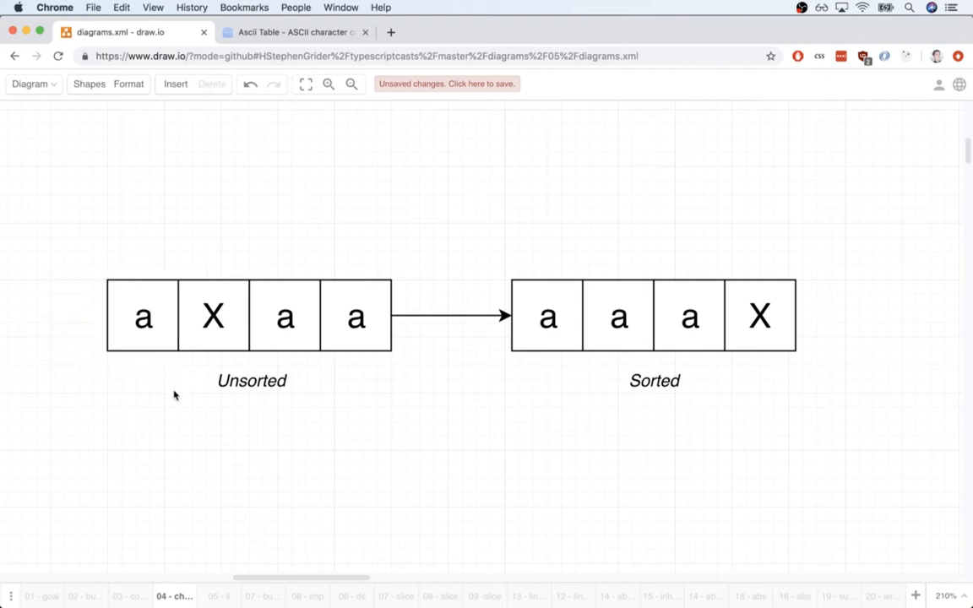
pyautogui.moveTo(177, 257)
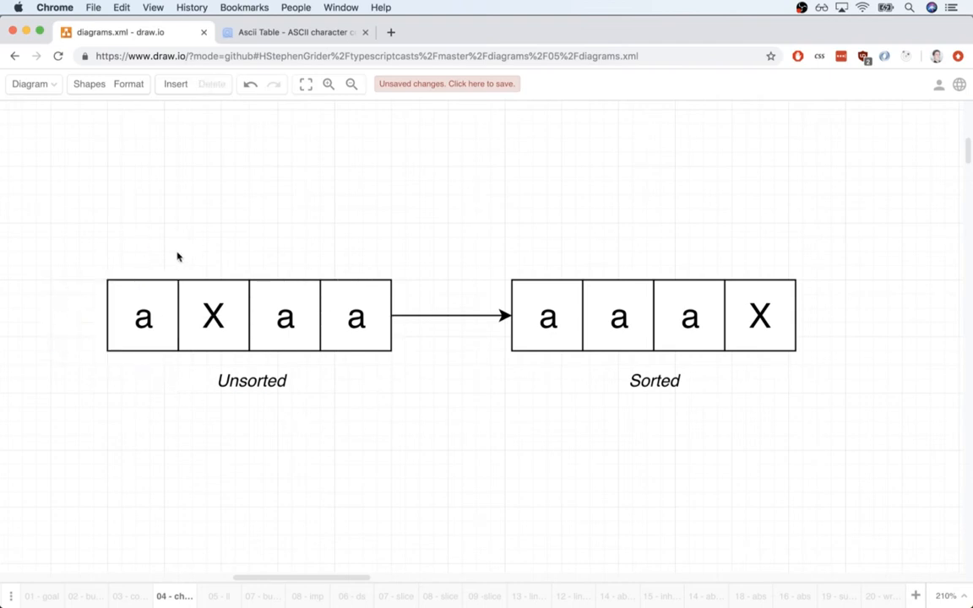
pyautogui.moveTo(490, 403)
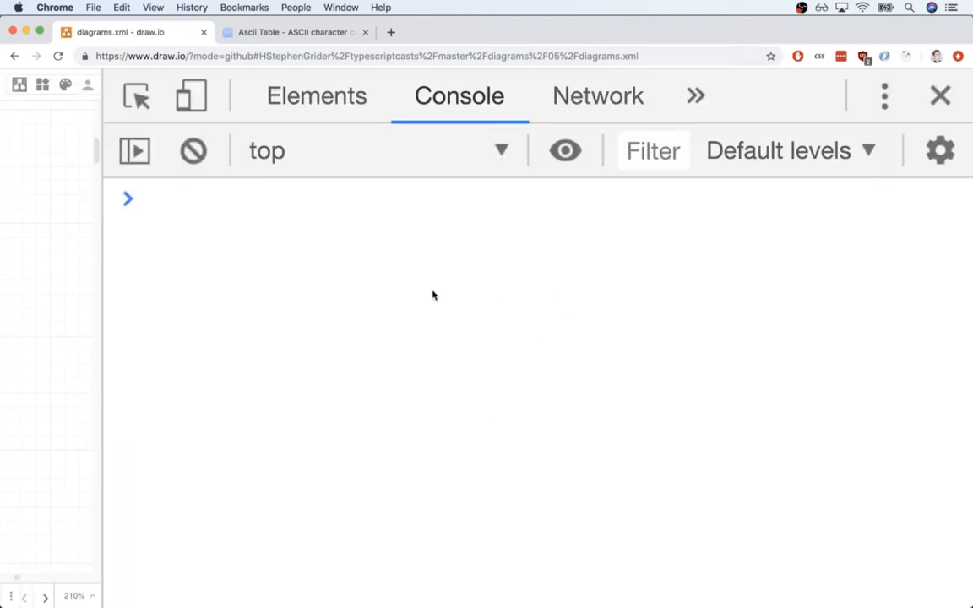
# Evaluate "X" > "a" in the console and highlight its false result.
pyautogui.write('"X" > "a')
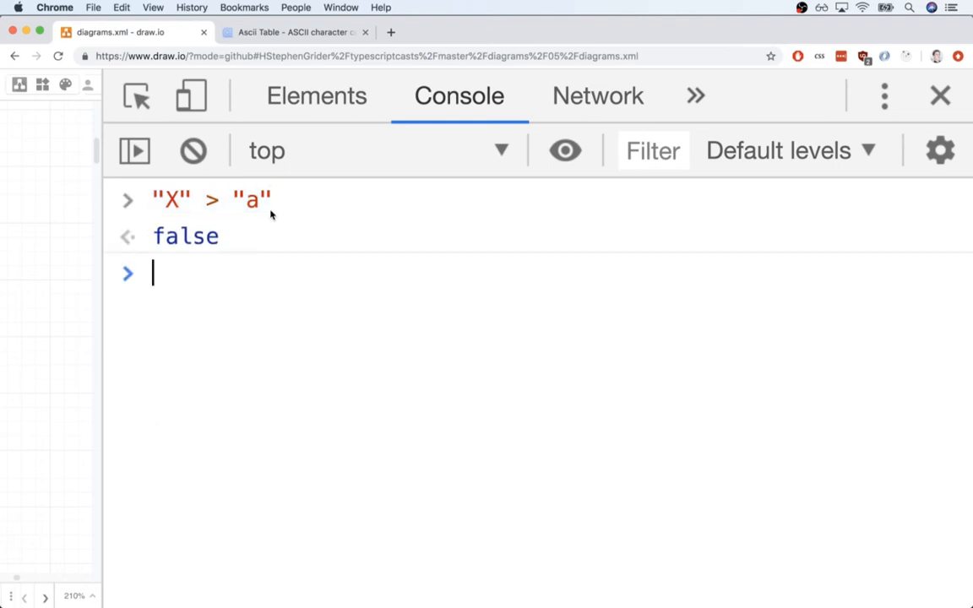
pyautogui.doubleClick(186, 237)
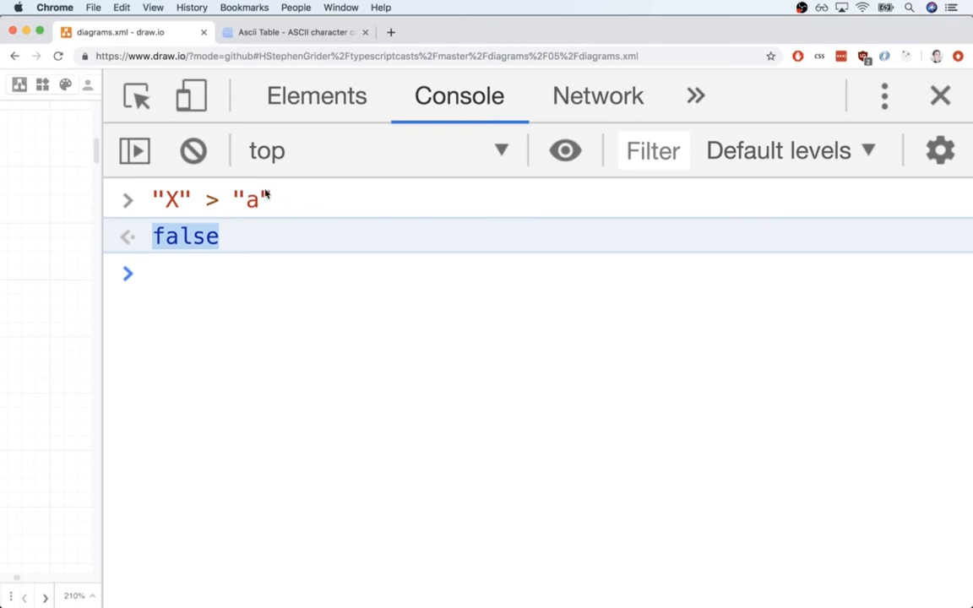
pyautogui.moveTo(334, 262)
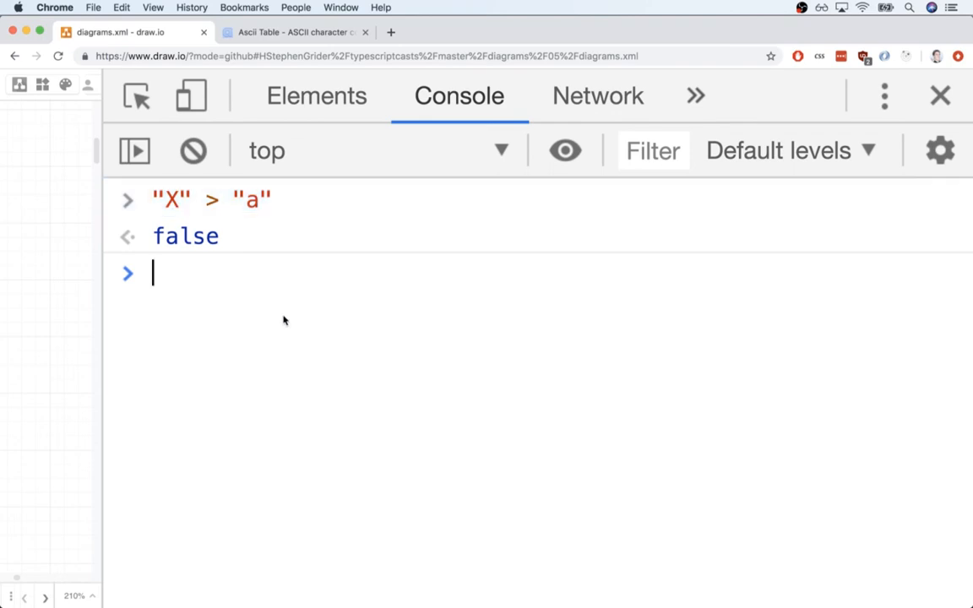
# Show "X".charCodeAt(0) is 88, "a" is 97, and 88 > 97 is false, then go to the ASCII table page.
pyautogui.write('"X"')
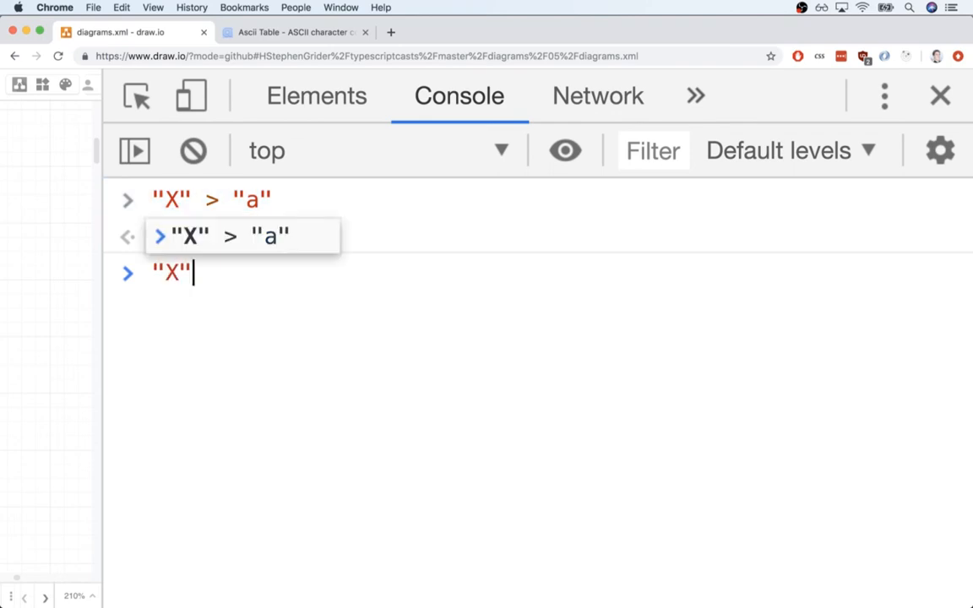
pyautogui.write('.length')
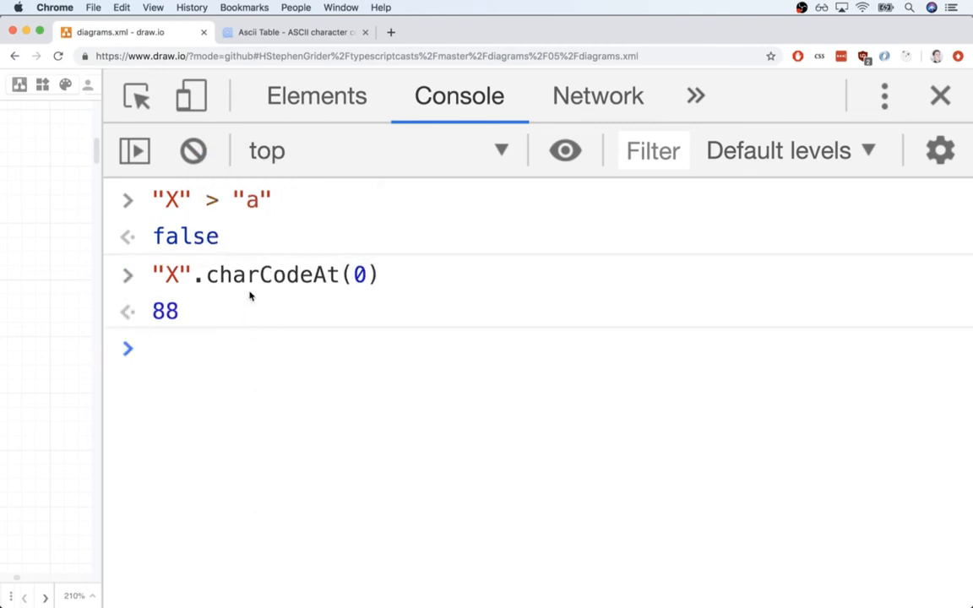
pyautogui.doubleClick(271, 274)
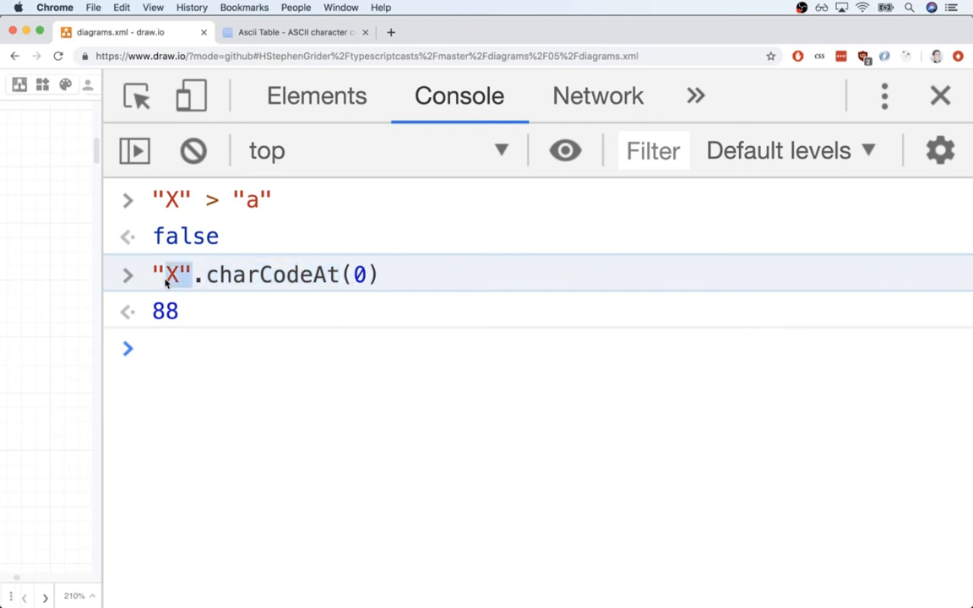
pyautogui.doubleClick(166, 311)
pyautogui.write('88')
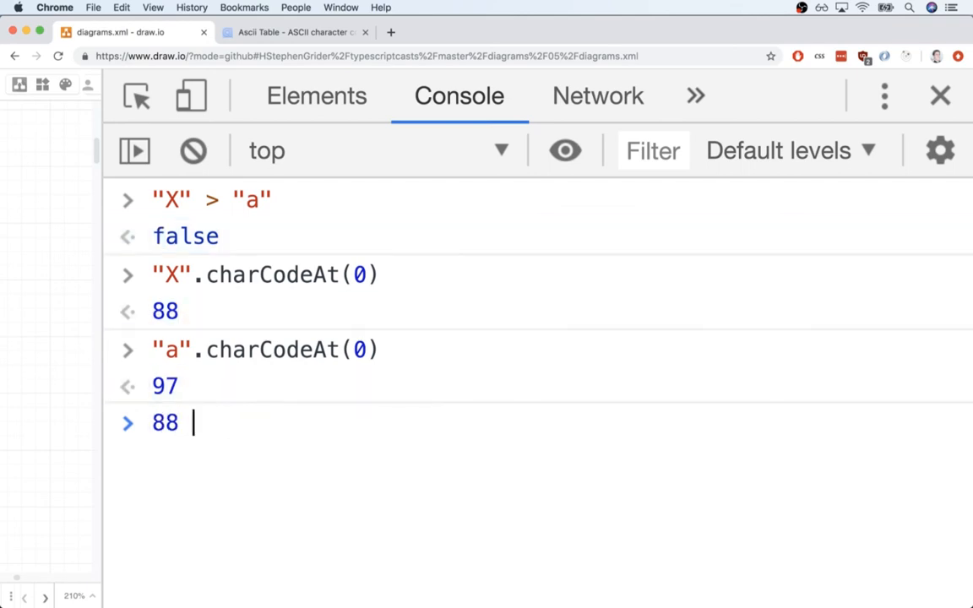
pyautogui.write('> 97')
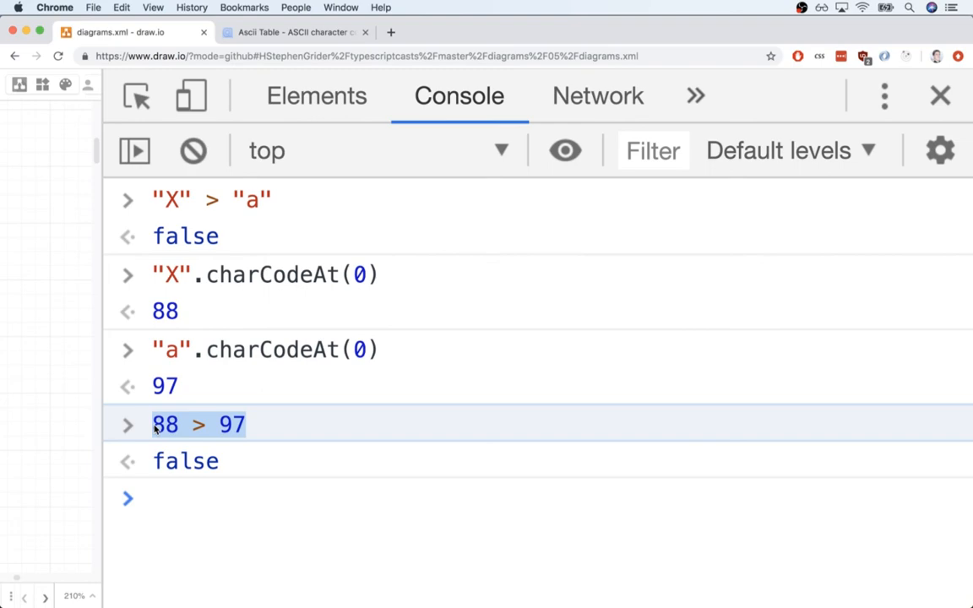
pyautogui.moveTo(245, 260)
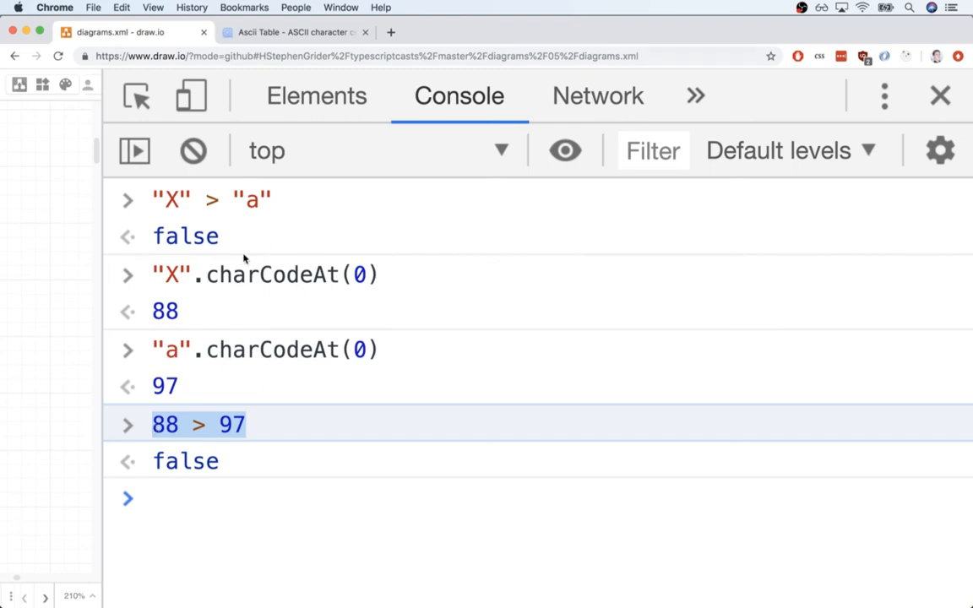
pyautogui.click(290, 32)
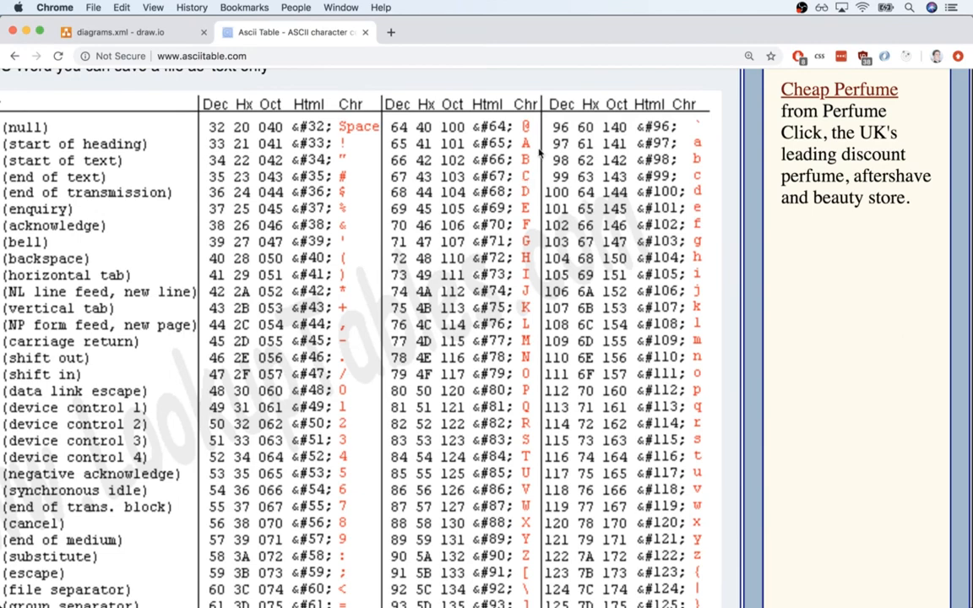
# Scroll down through the ASCII character table.
pyautogui.scroll(-3)
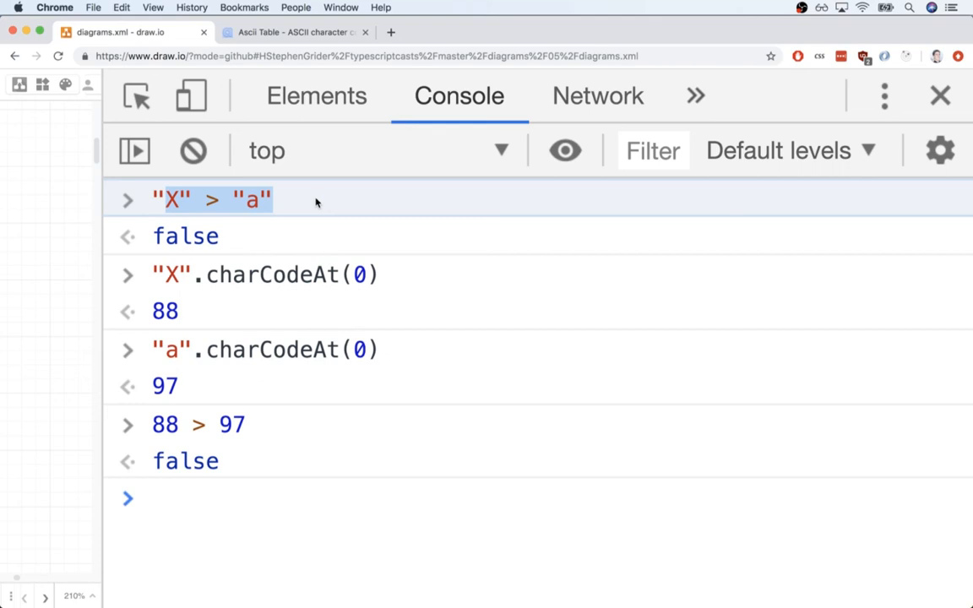
# Switch from Chrome back to Visual Studio Code with index.ts open.
pyautogui.press('cmd+tab')
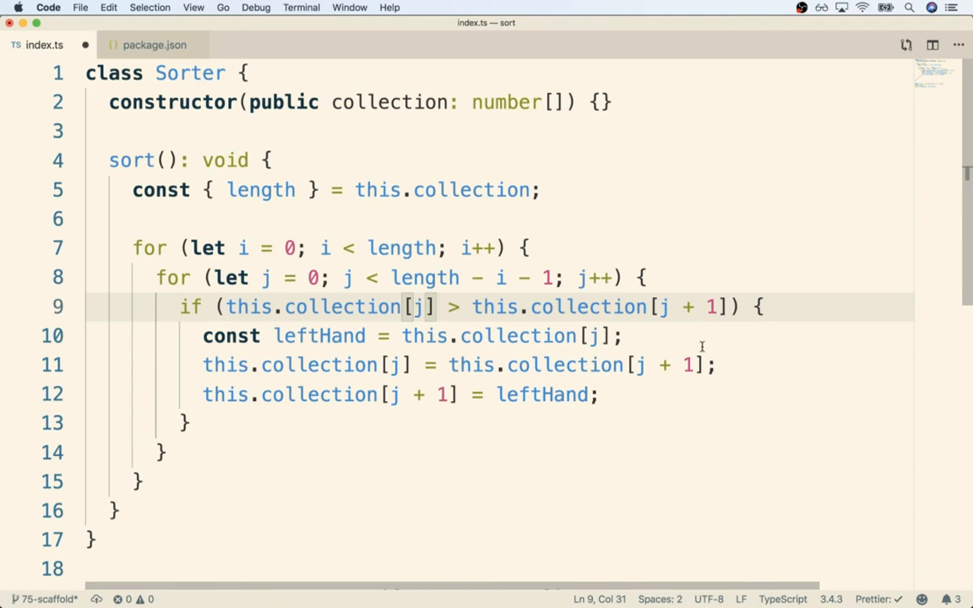
pyautogui.moveTo(498, 171)
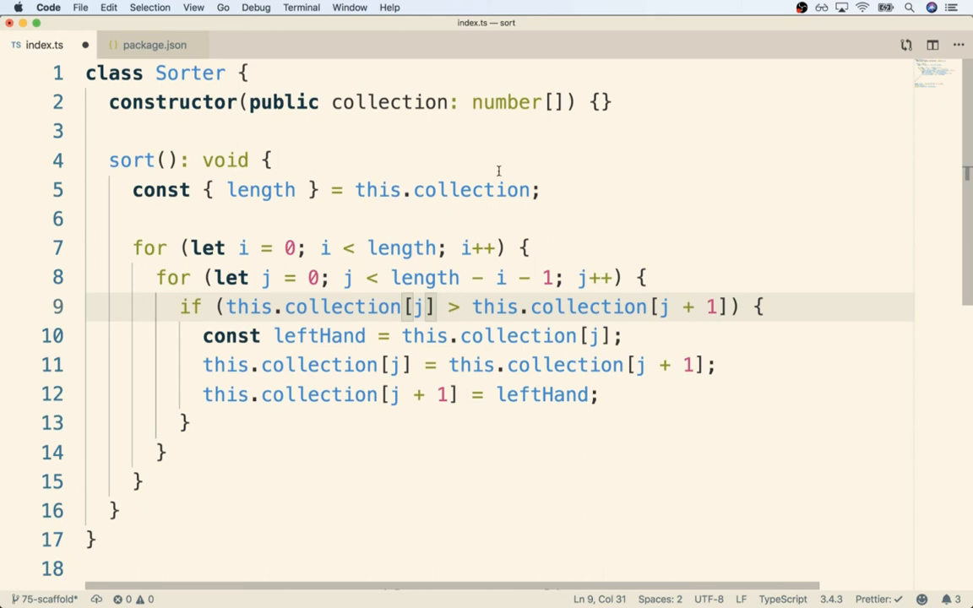
pyautogui.moveTo(344, 440)
pyautogui.write('string')
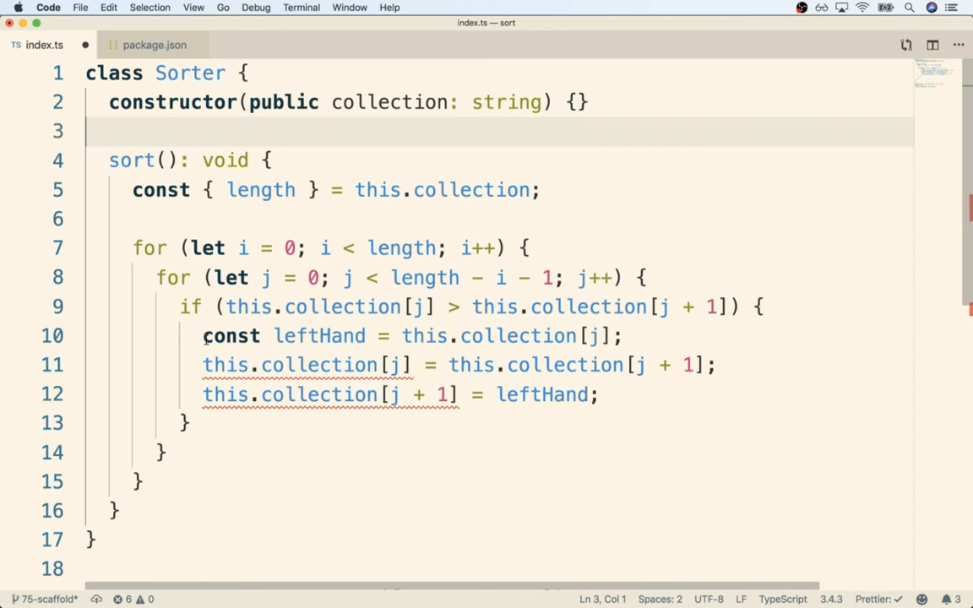
# With collection typed as string, highlight the if comparison and every use of collection showing errors.
pyautogui.moveTo(201, 334); pyautogui.dragTo(598, 396)
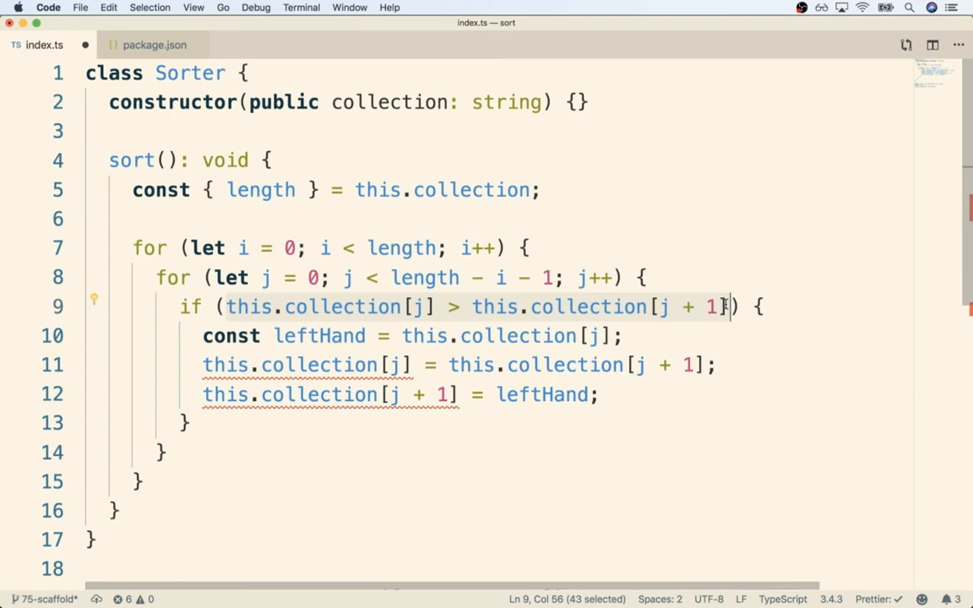
pyautogui.doubleClick(389, 101)
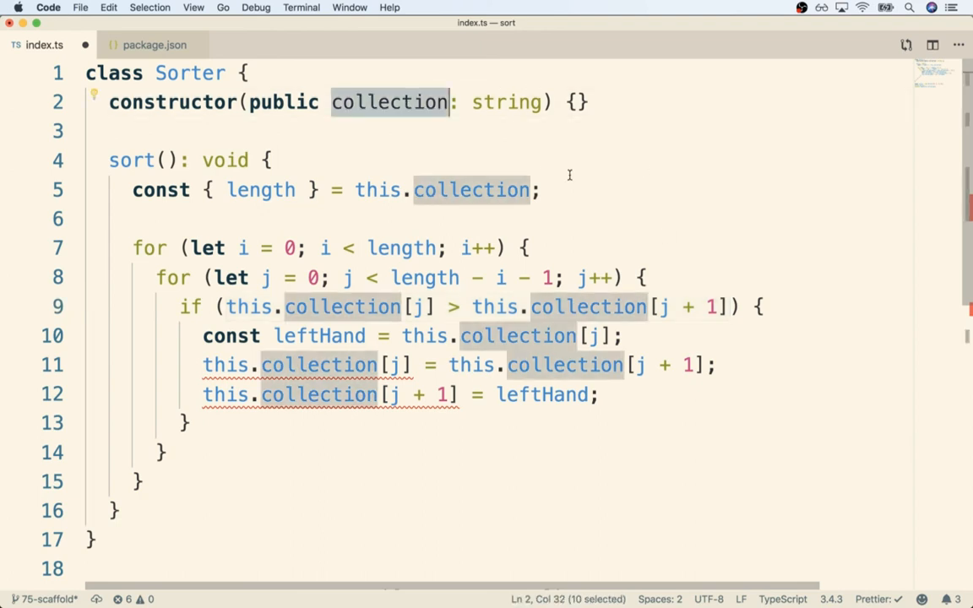